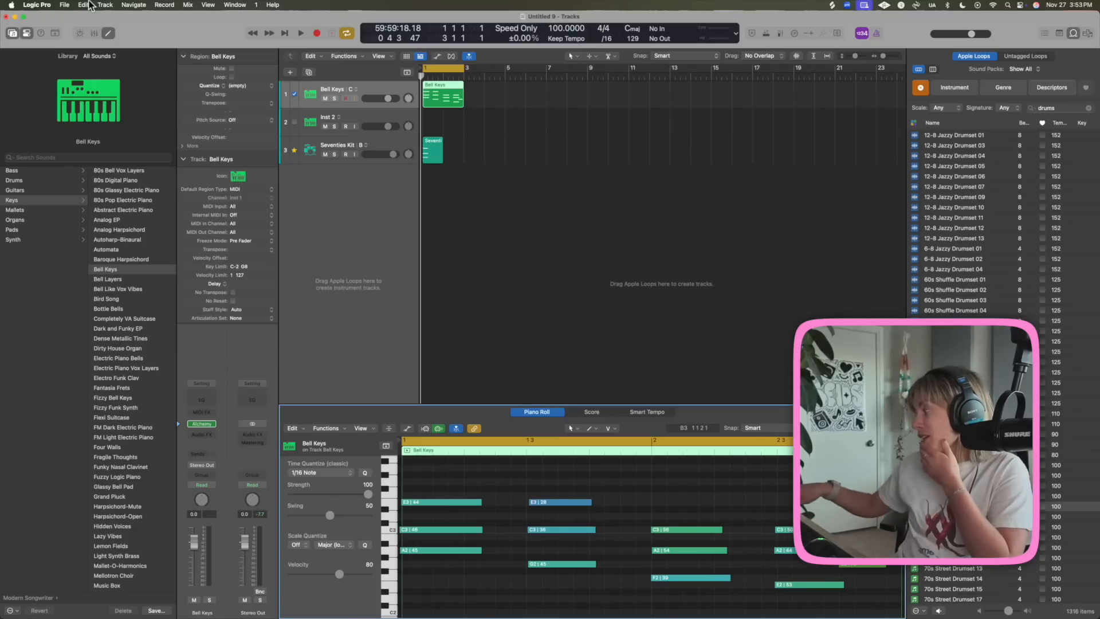
Show automation lanes and set the Bell Keys lane from Volume to the instrument parameter at 100.00.
click(187, 5)
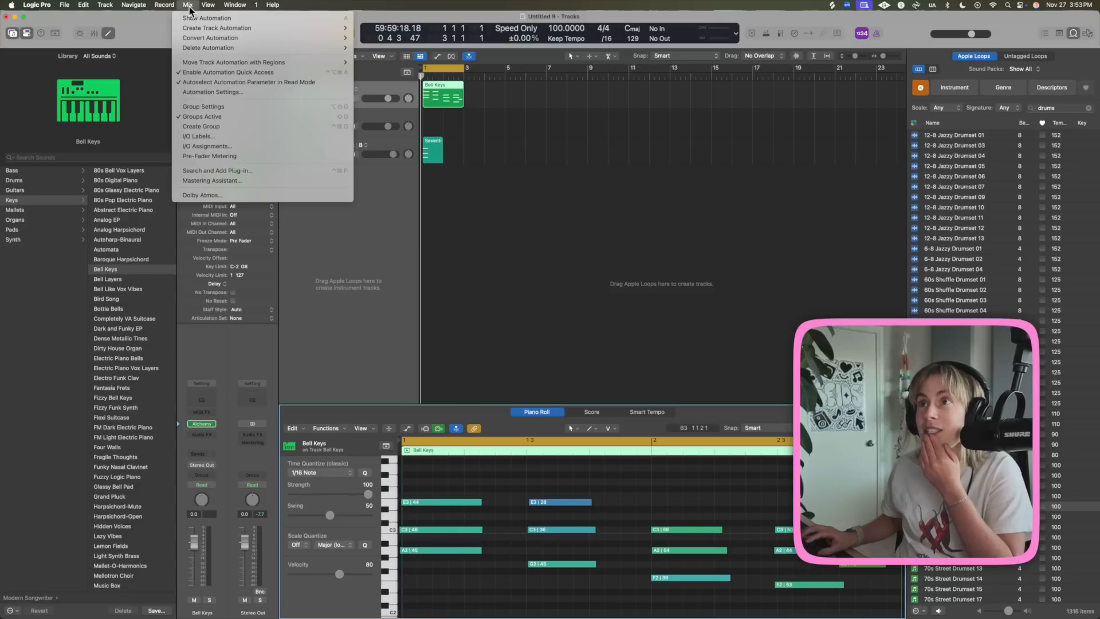
mouse_move(247, 82)
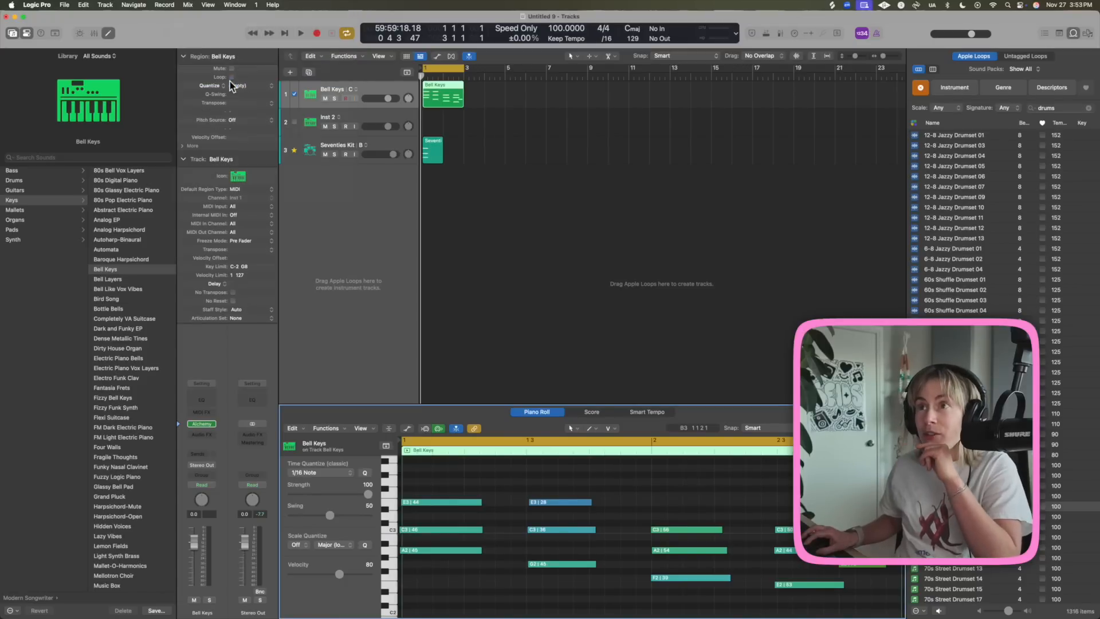
click(187, 4)
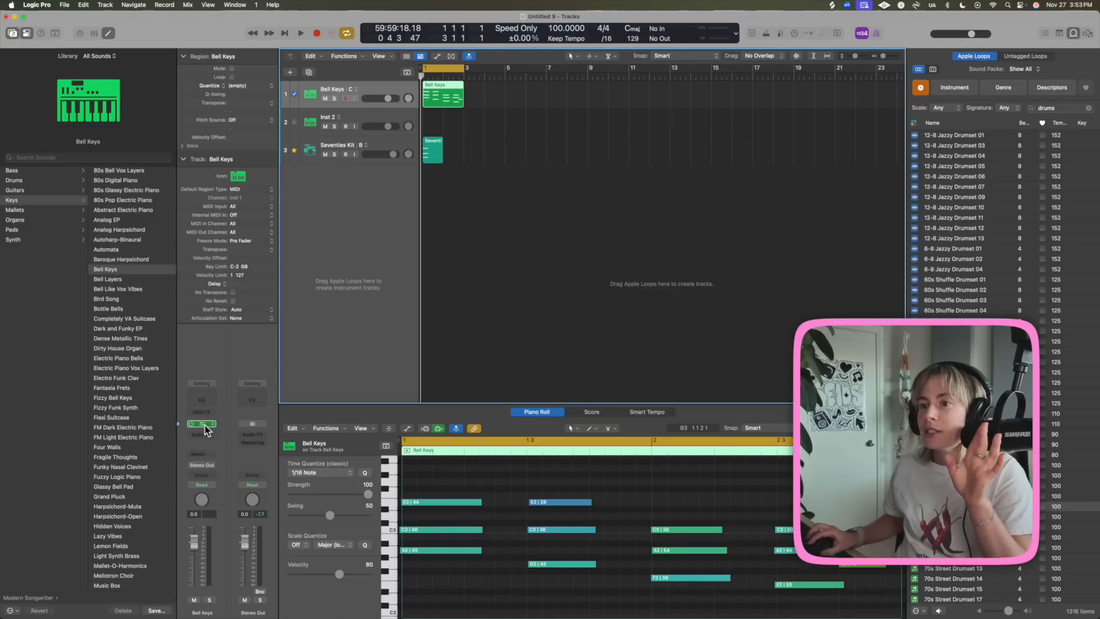
click(202, 423)
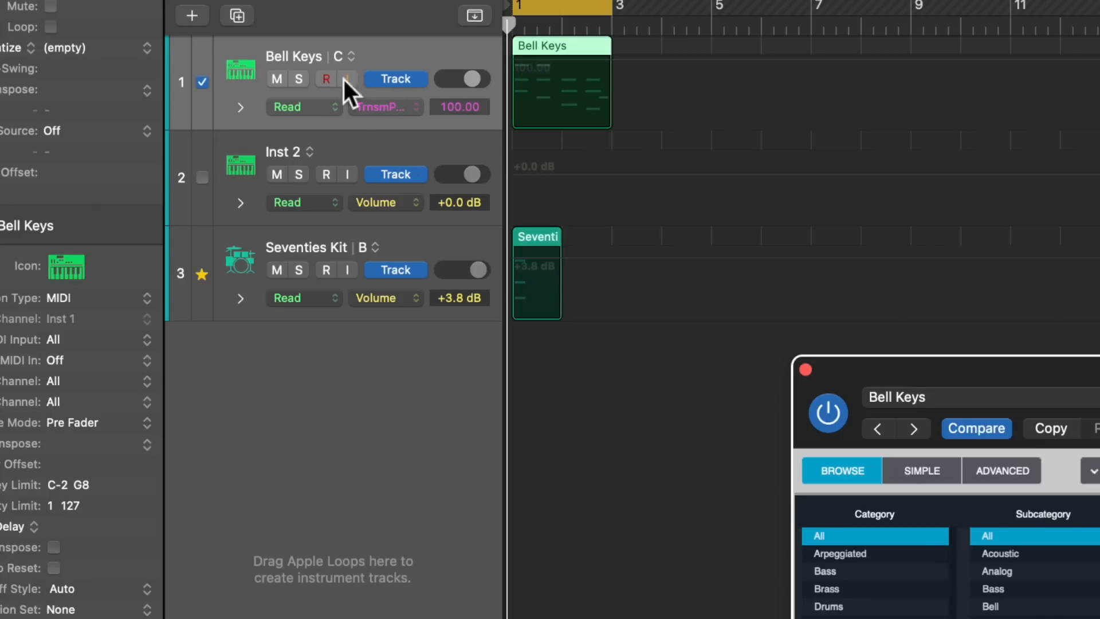
mouse_move(378, 117)
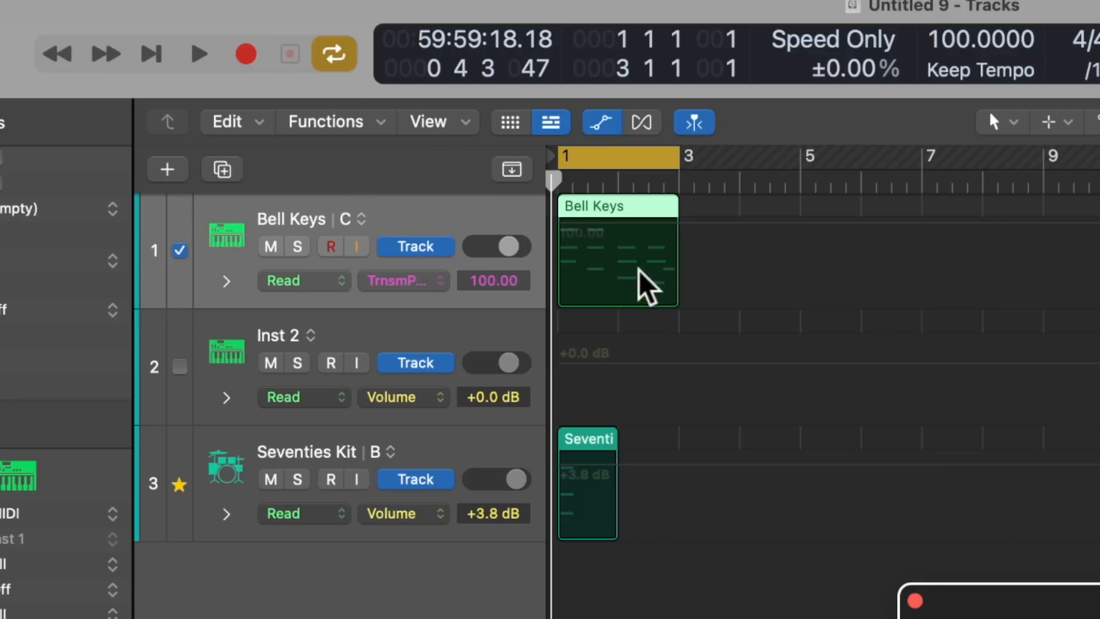
mouse_move(868, 282)
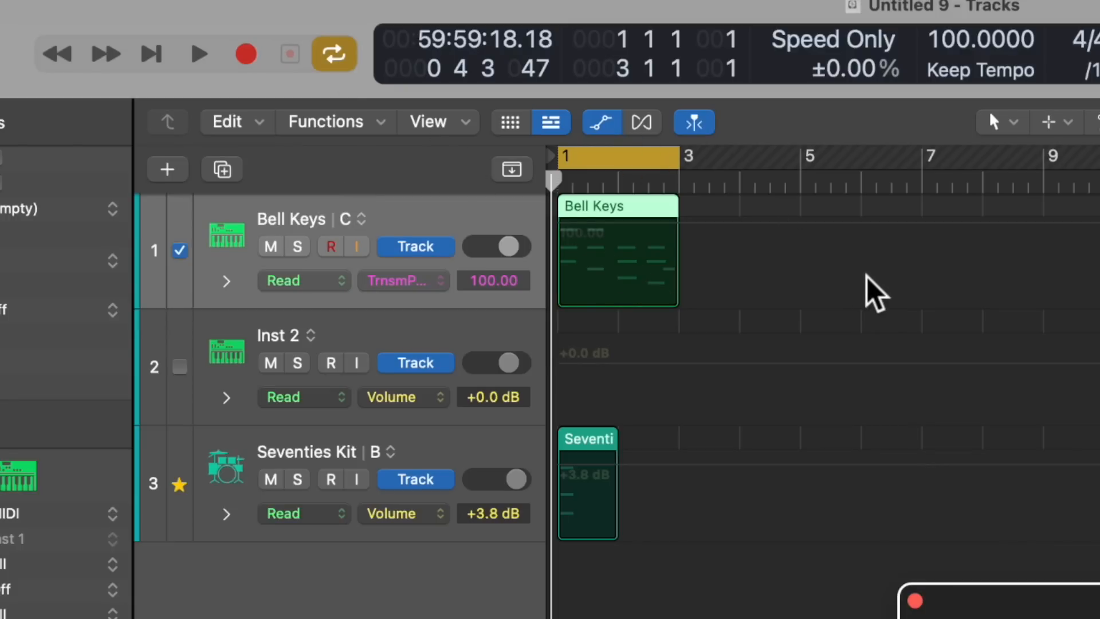
Make the Pencil Tool the left-click tool so automation can be drawn freehand.
click(1012, 122)
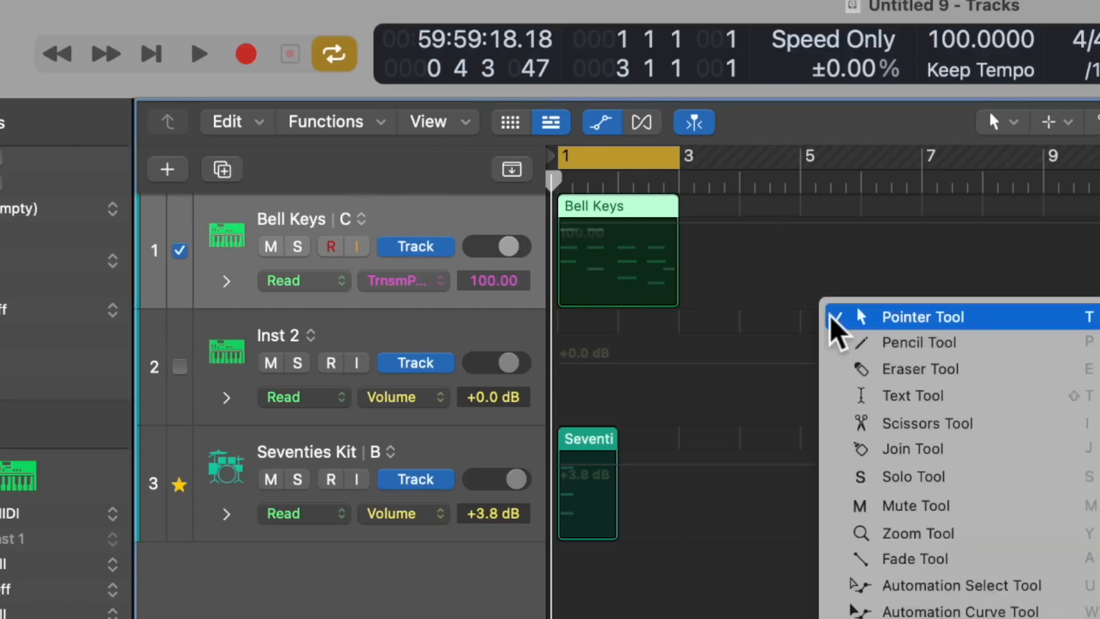
click(919, 341)
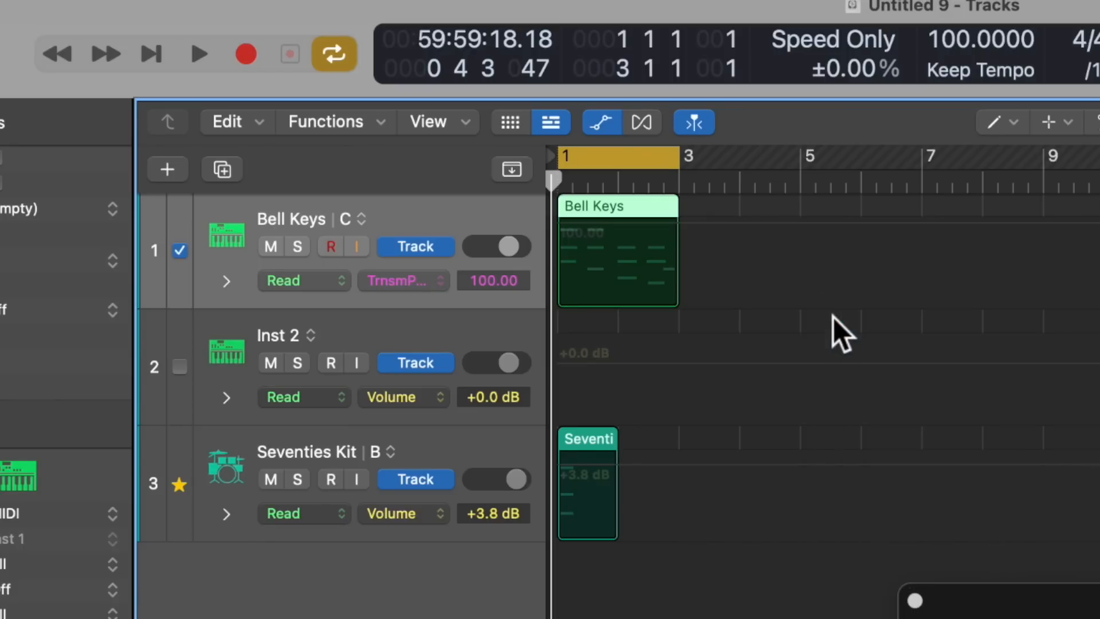
mouse_move(626, 273)
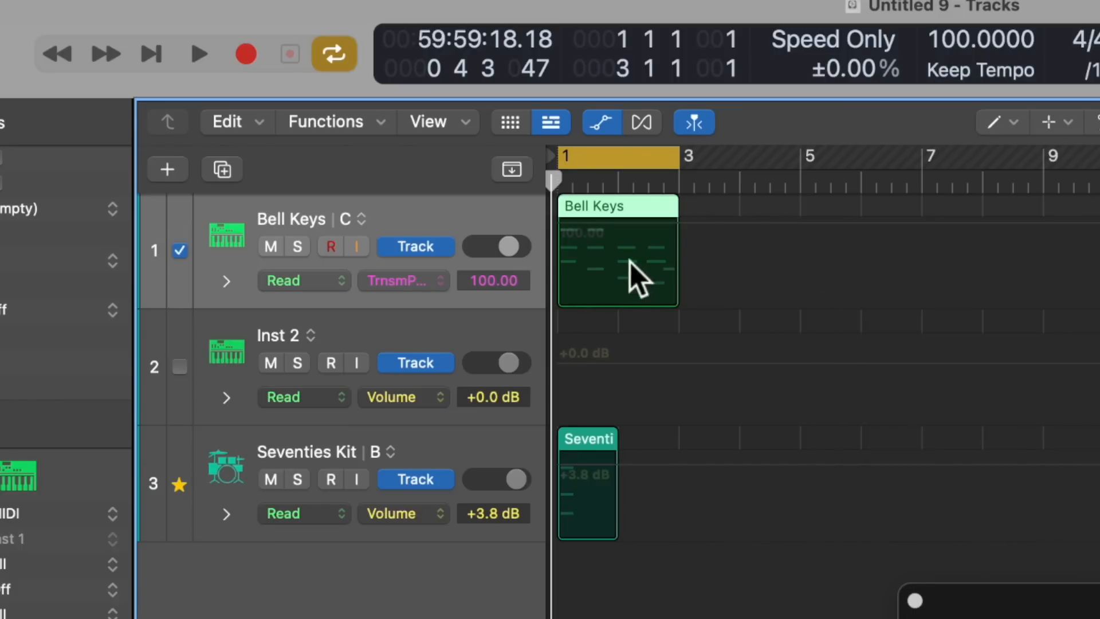